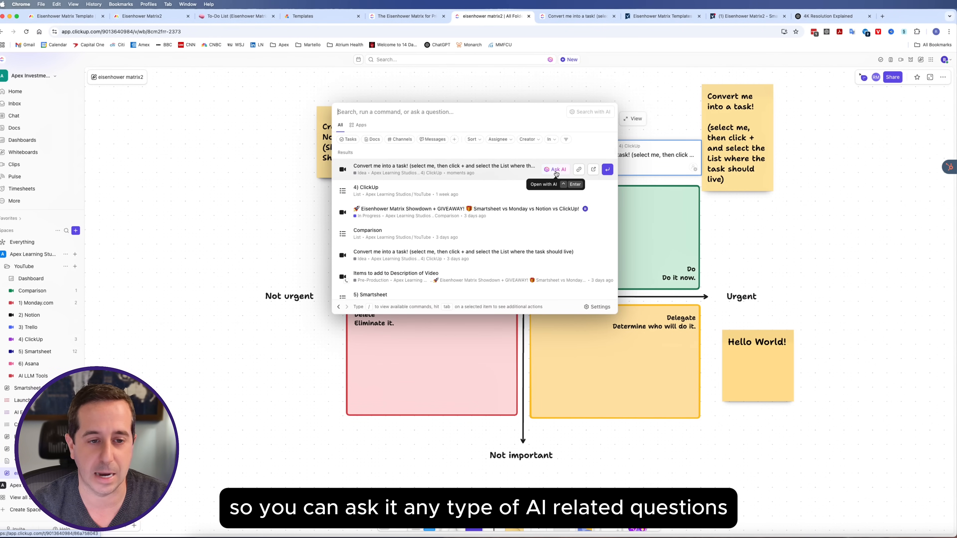
mouse_move(672, 160)
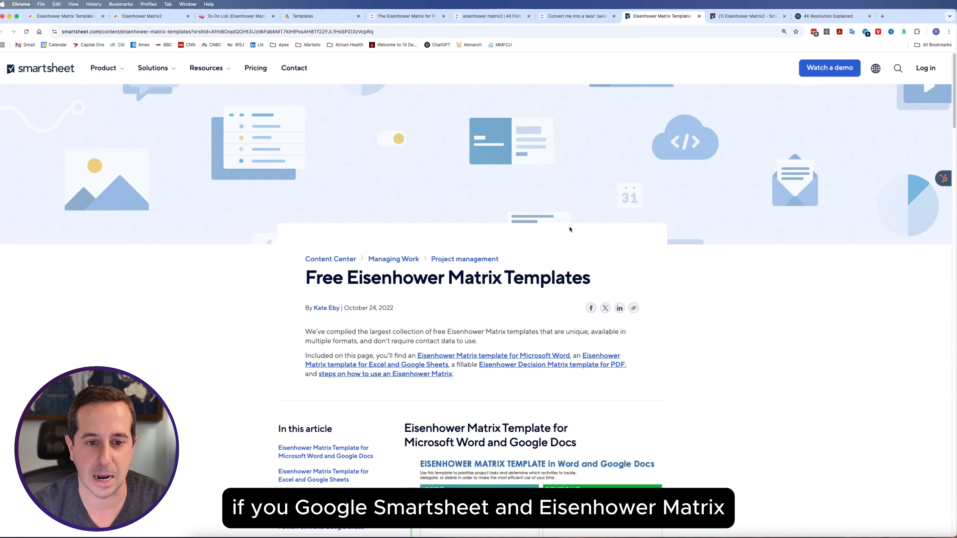
- Scroll down through the Eisenhower Matrix templates article in Chrome
scroll("down", 3)
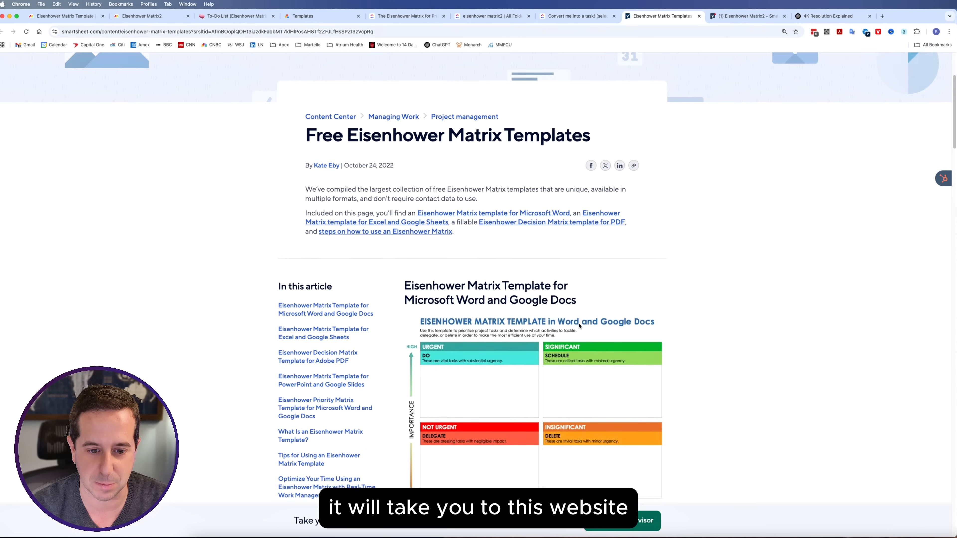
scroll("down", 3)
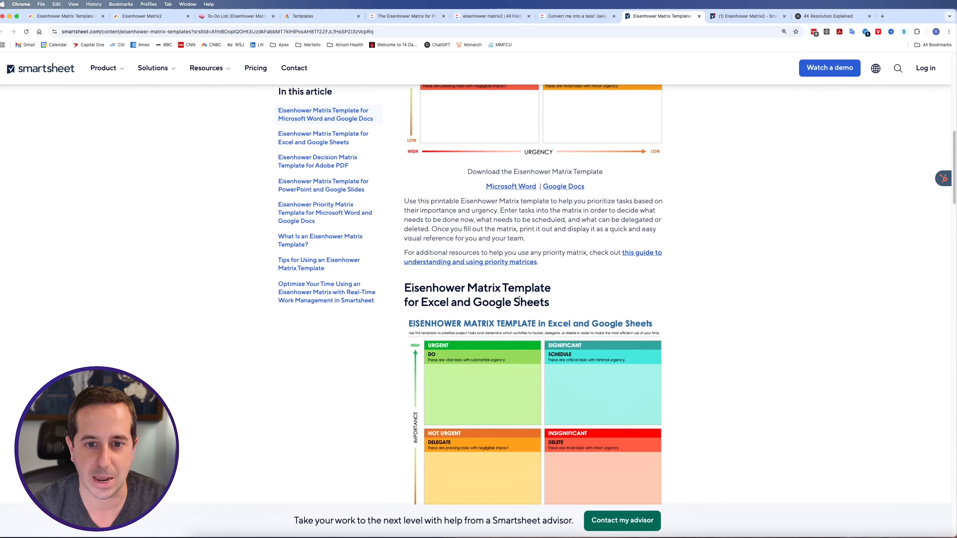
scroll("down", 3)
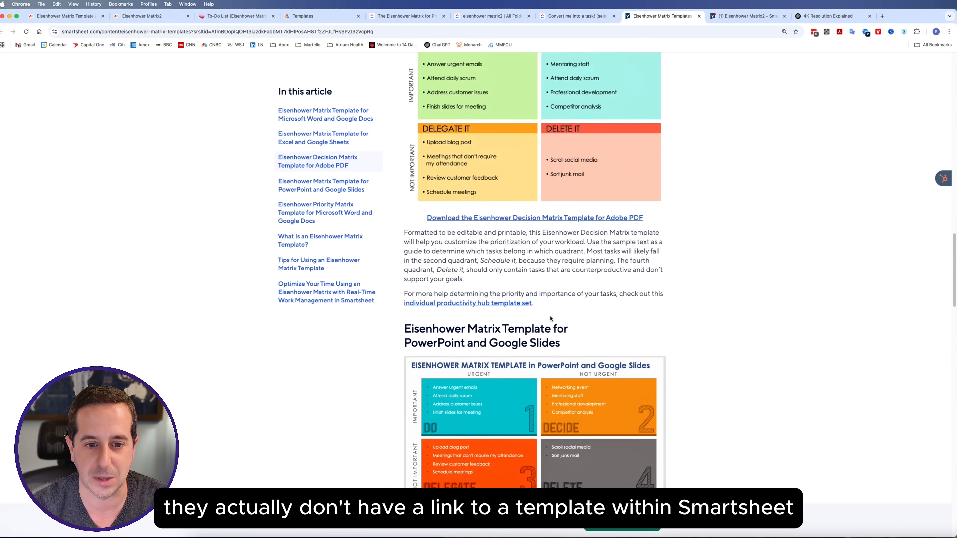
scroll("down", 3)
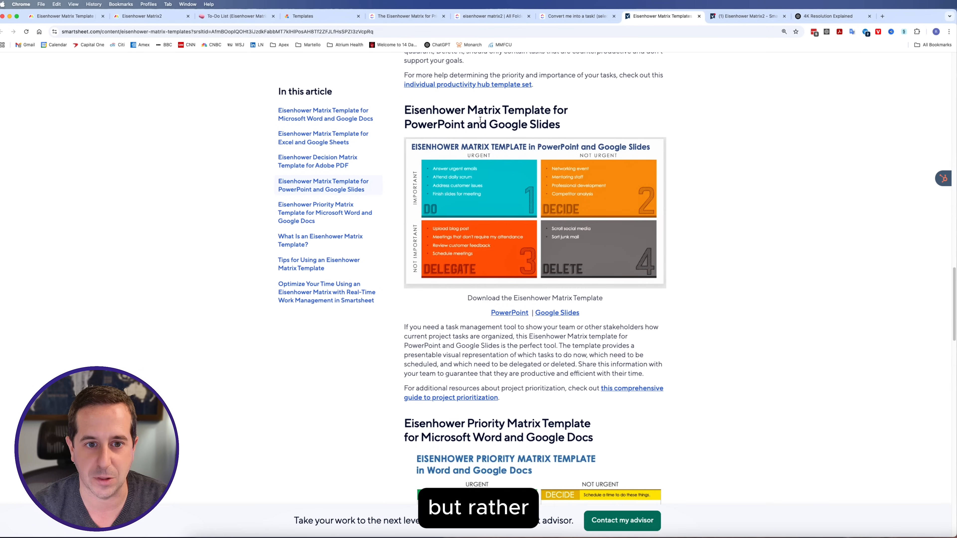
scroll("down", 3)
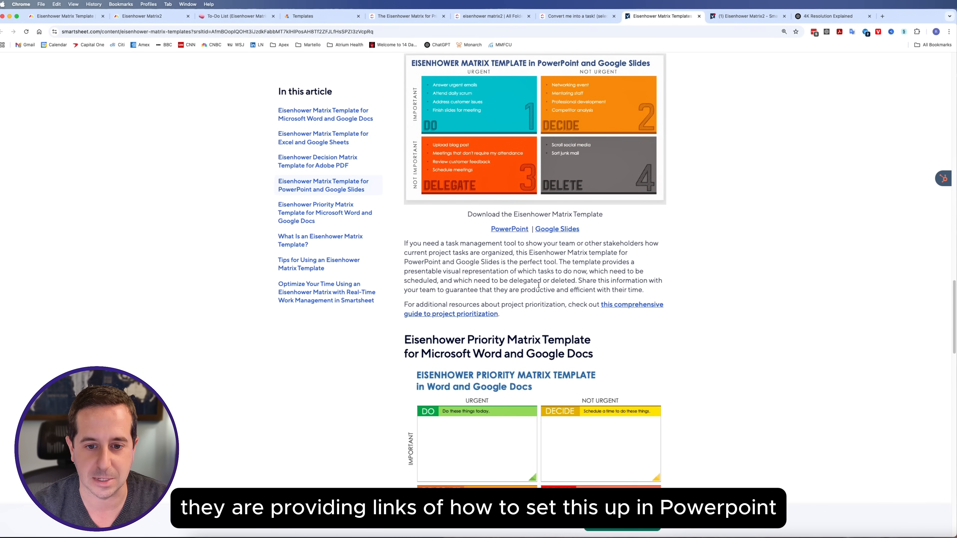
scroll("down", 3)
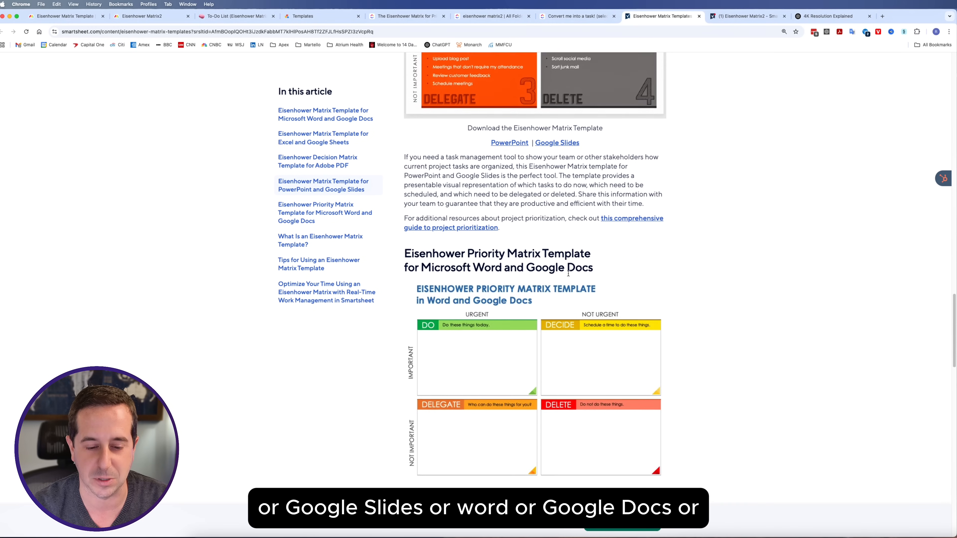
scroll("down", 3)
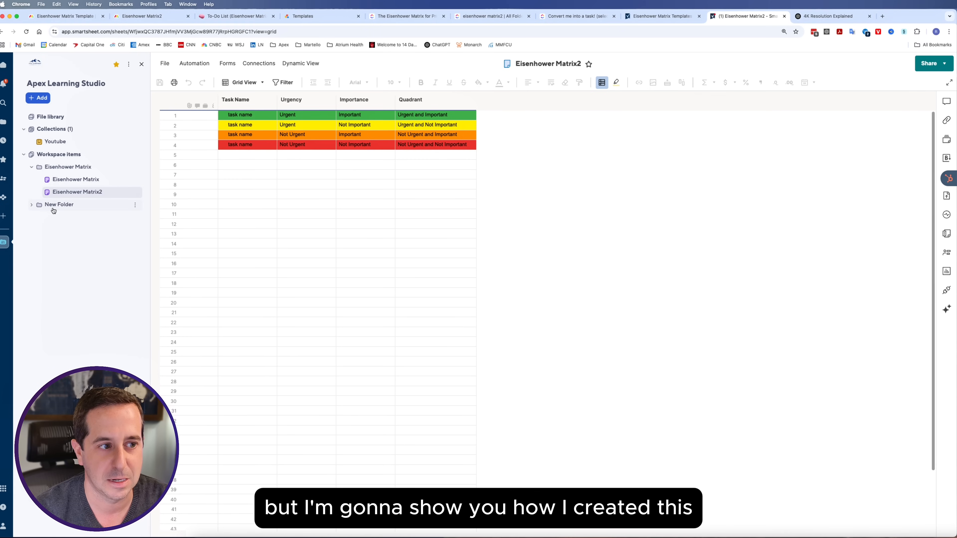
- Create a new blank grid sheet inside the Eisenhower Matrix folder from its context menu
right_click(68, 167)
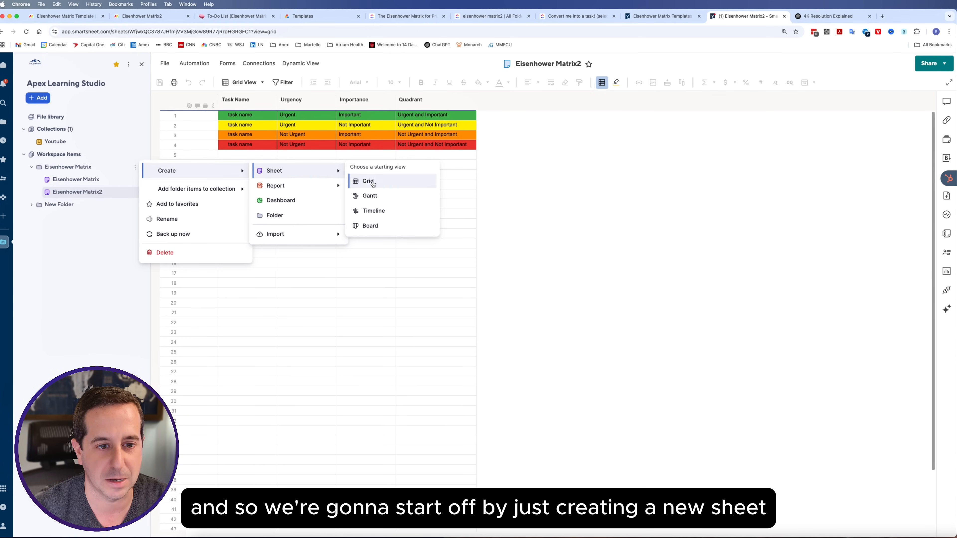
left_click(368, 182)
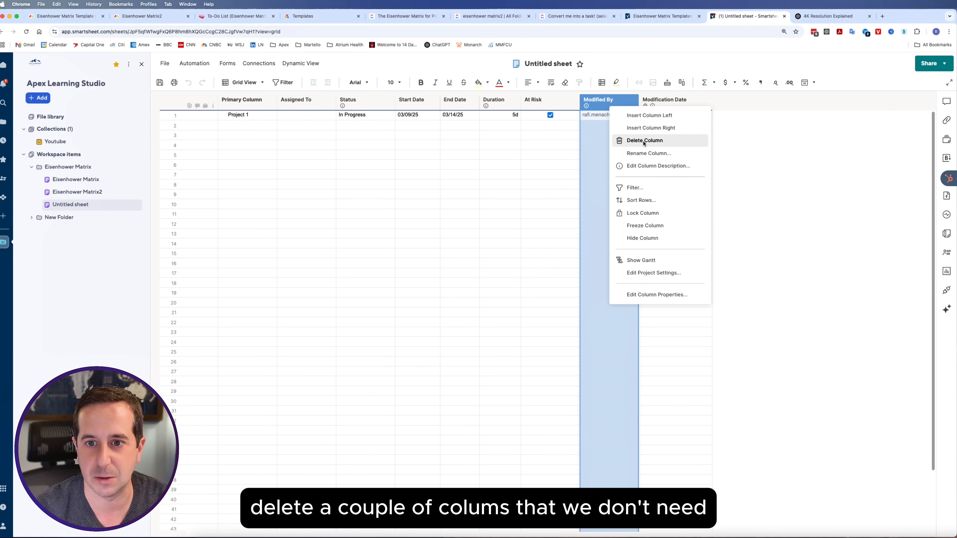
left_click(644, 141)
type("Urgency")
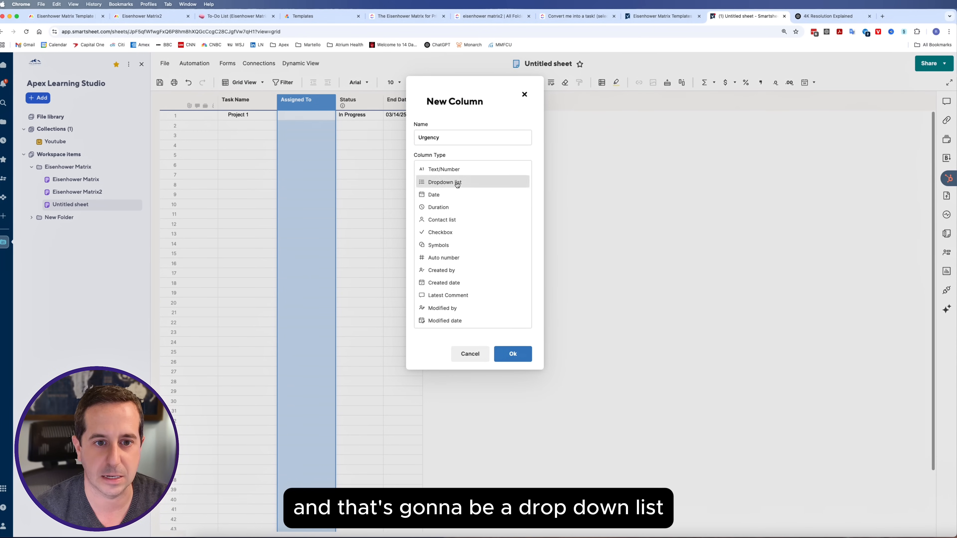
- Finish the Urgency dropdown column with values Not Urgent/Urgent, restricted to listed values
type("Not Urgent")
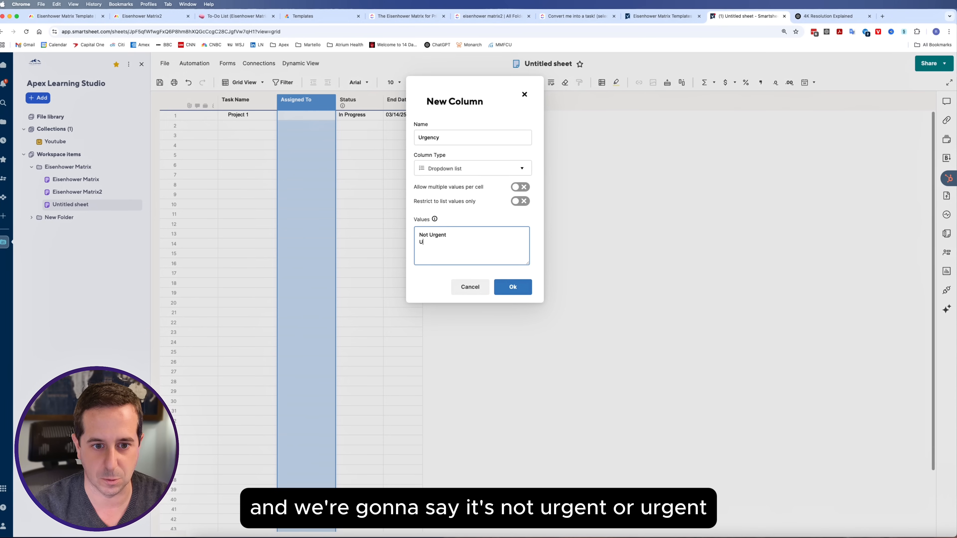
left_click(519, 201)
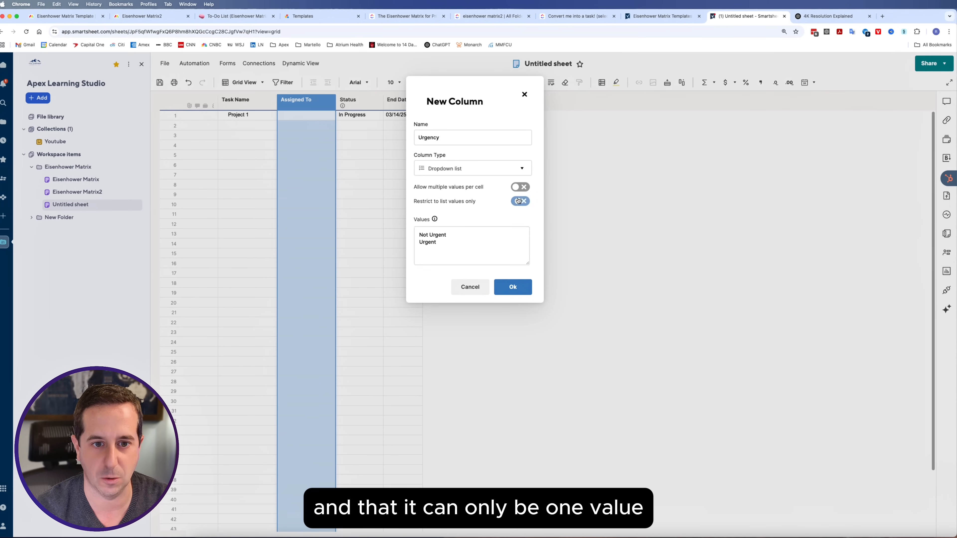
left_click(512, 287)
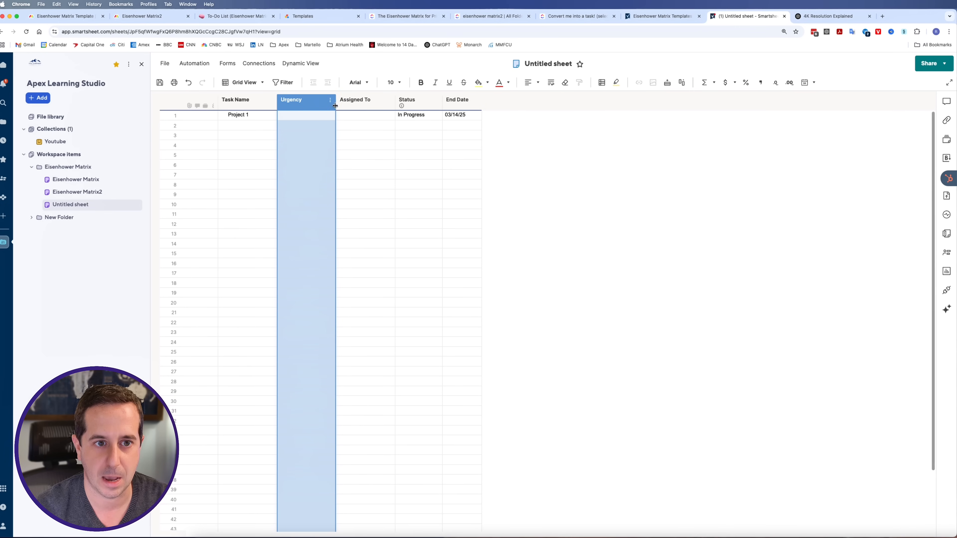
- Add an Importance dropdown column beside Urgency with values Important/Not Important
left_click(330, 99)
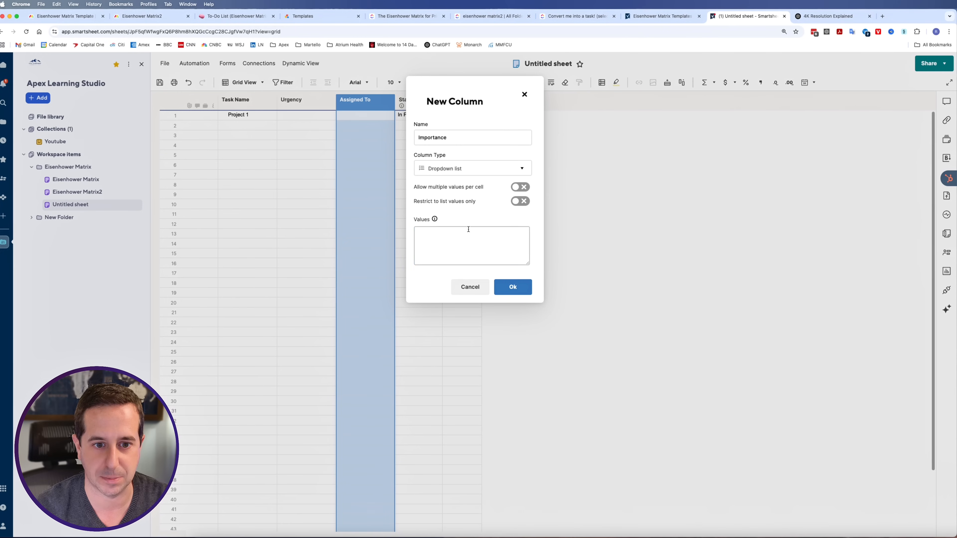
type("Important")
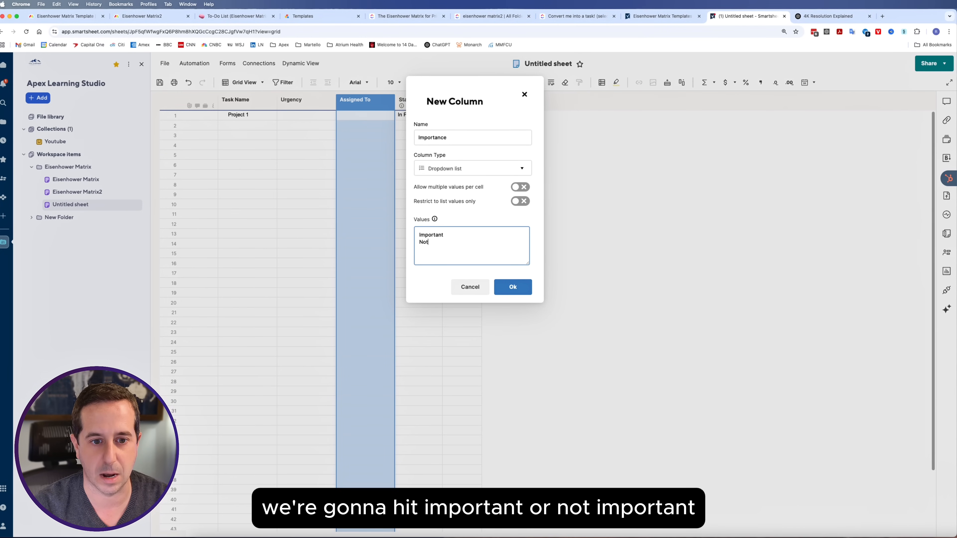
type("Important")
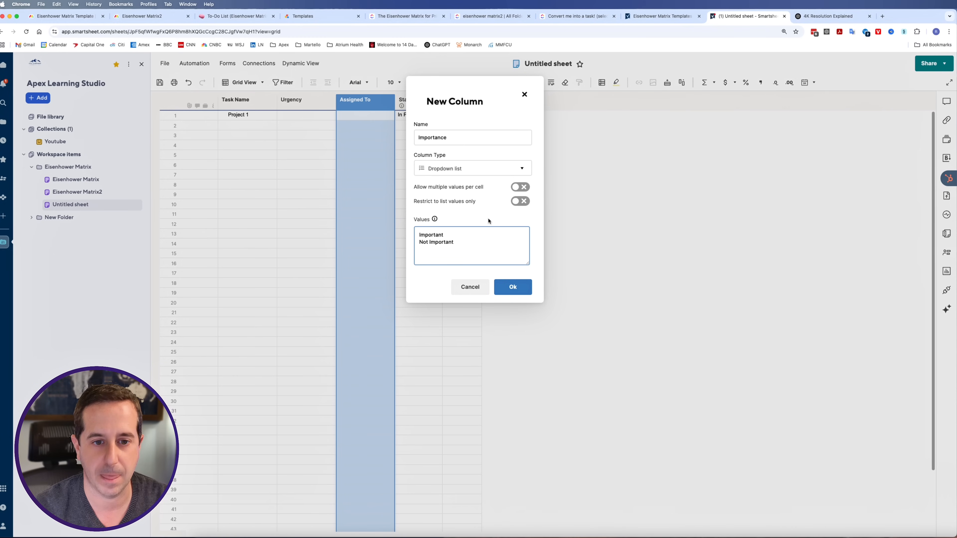
left_click(512, 287)
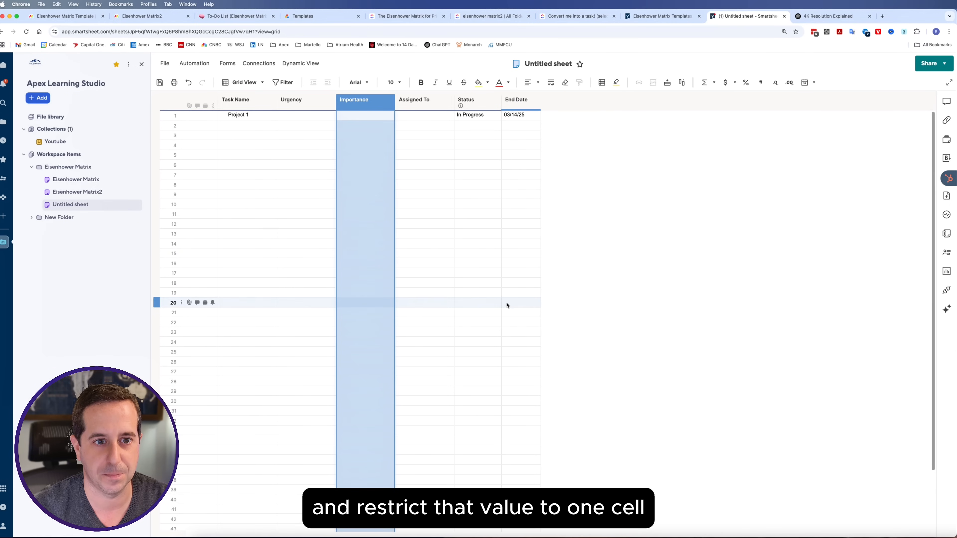
- Mark Project 1 as Not Urgent and Not Important
left_click(305, 115)
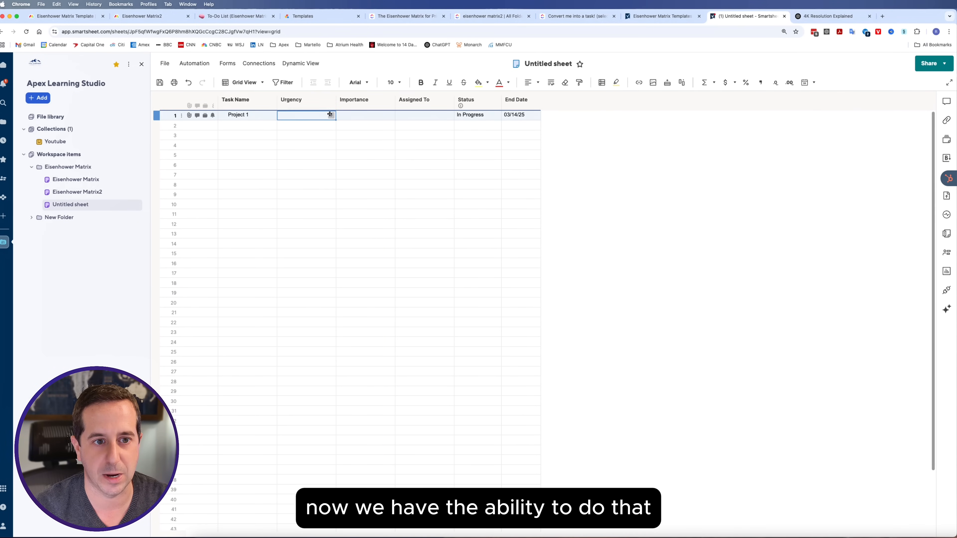
left_click(390, 115)
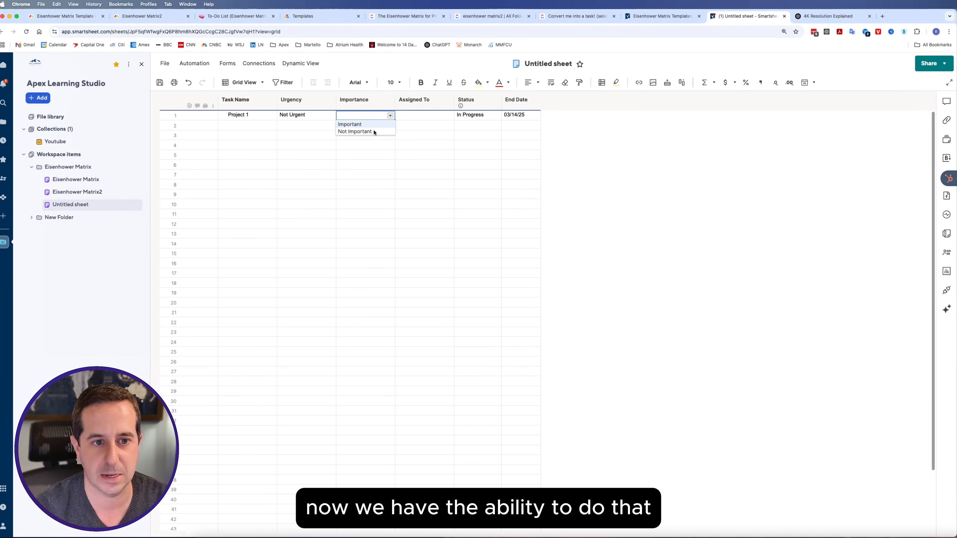
left_click(354, 131)
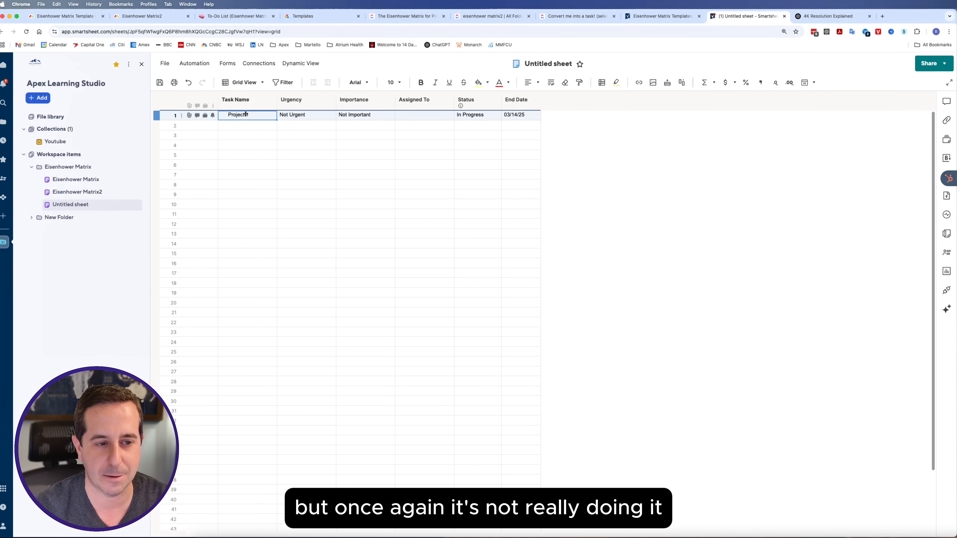
- Rename row 1's task to 'Task 1' and start setting up a conditional formatting condition
type("Task 1")
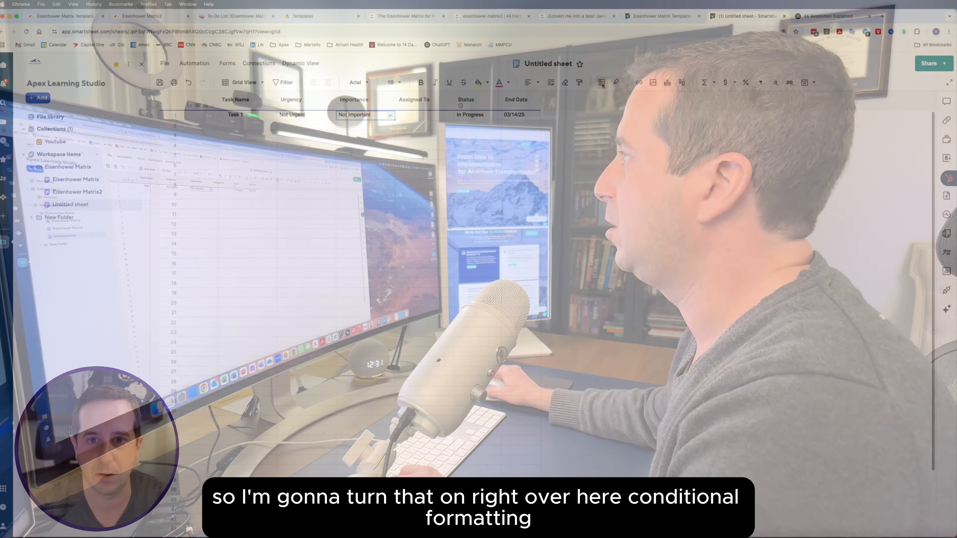
left_click(601, 82)
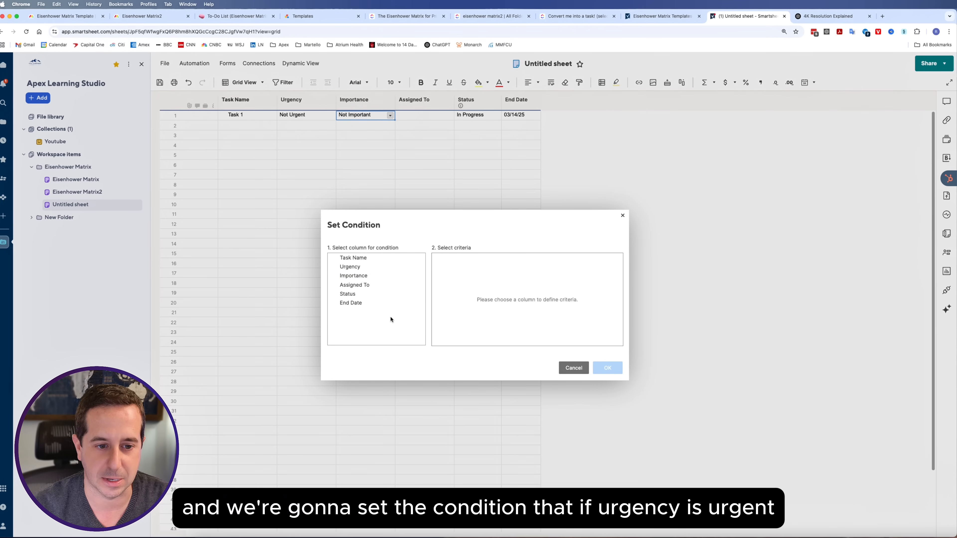
- Define the rule condition Urgency is Urgent AND Importance is Important and confirm it
left_click(350, 266)
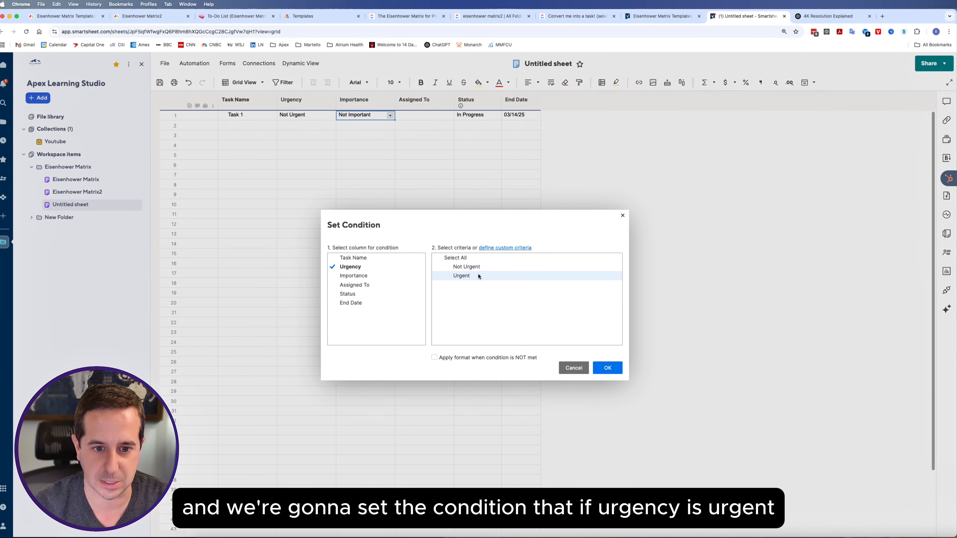
left_click(461, 276)
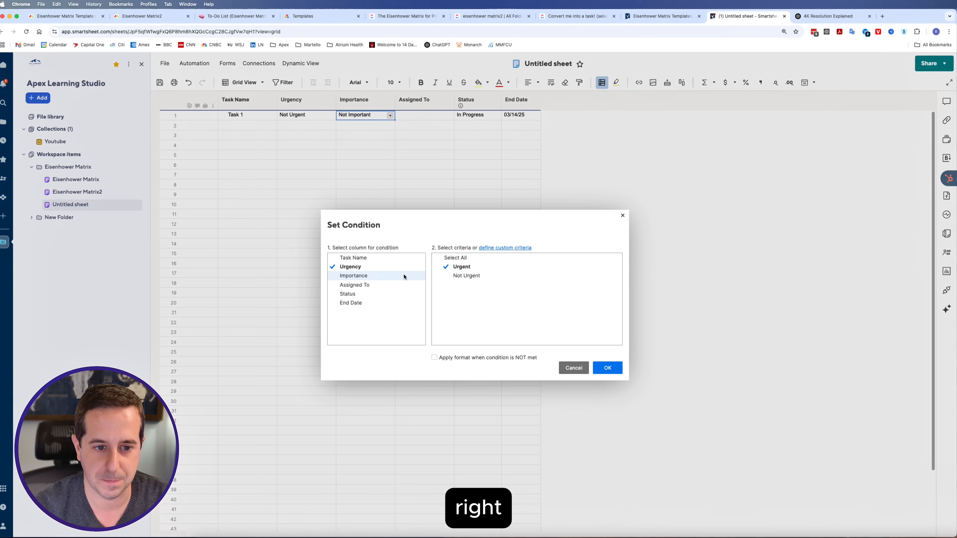
left_click(354, 275)
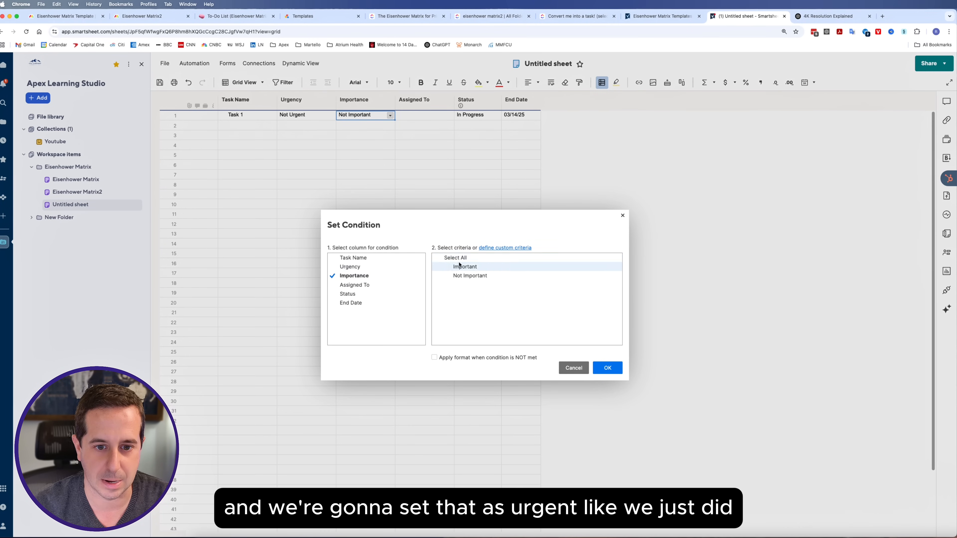
left_click(350, 267)
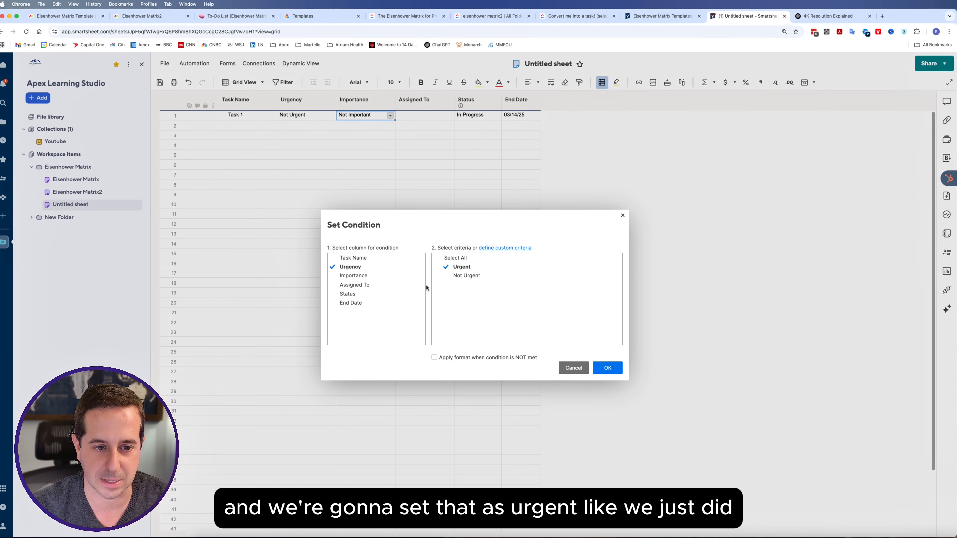
left_click(607, 368)
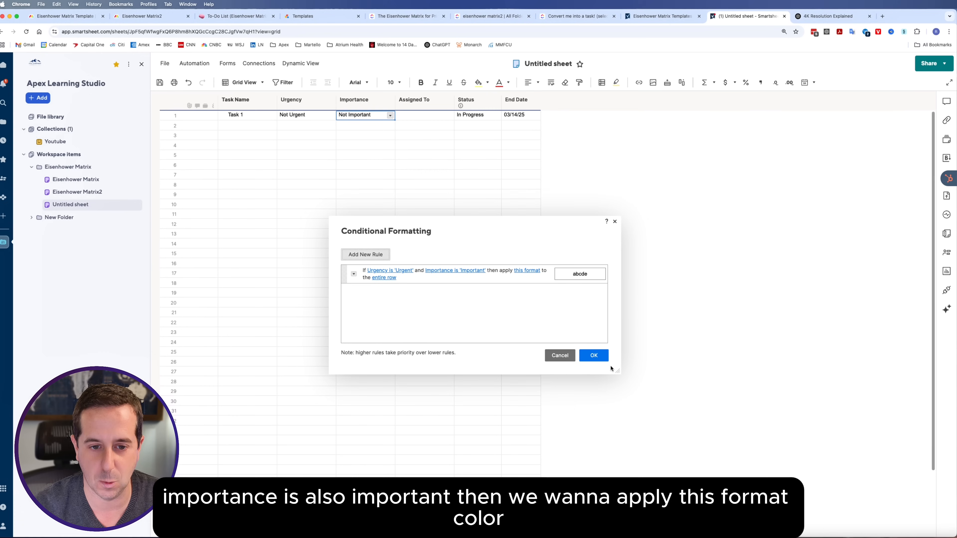
left_click(527, 270)
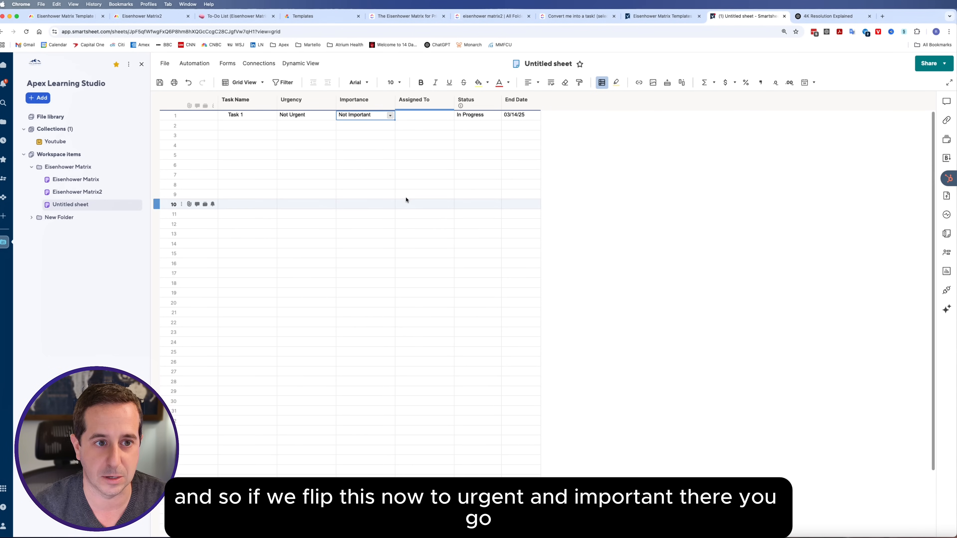
- Set Task 1's Importance to Important so its row turns red
left_click(330, 114)
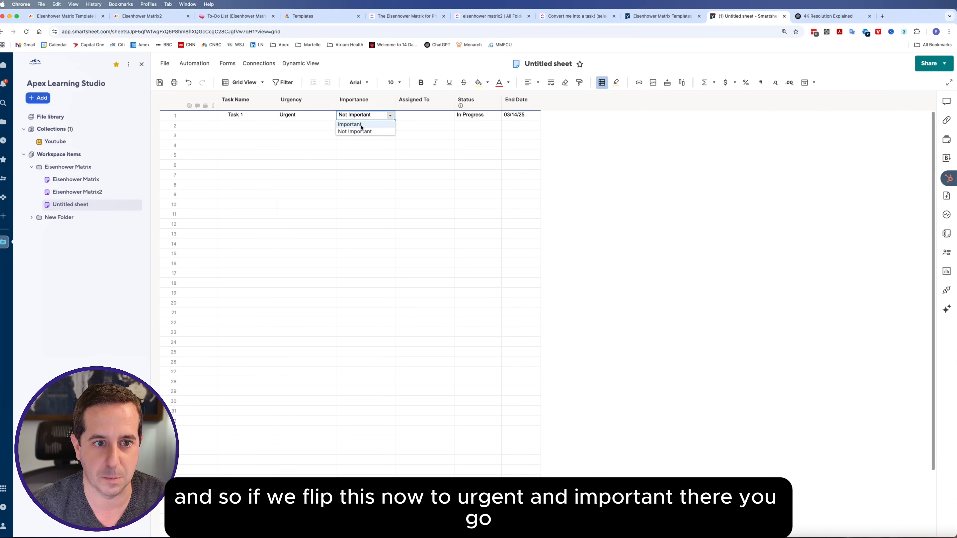
left_click(349, 125)
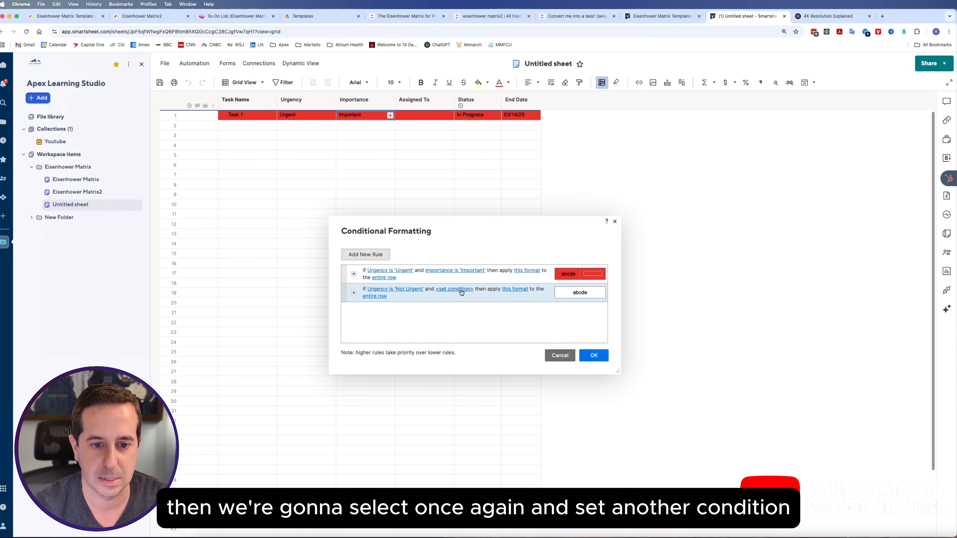
- Complete the second rule as Not Urgent AND Important with an orange row fill
left_click(455, 289)
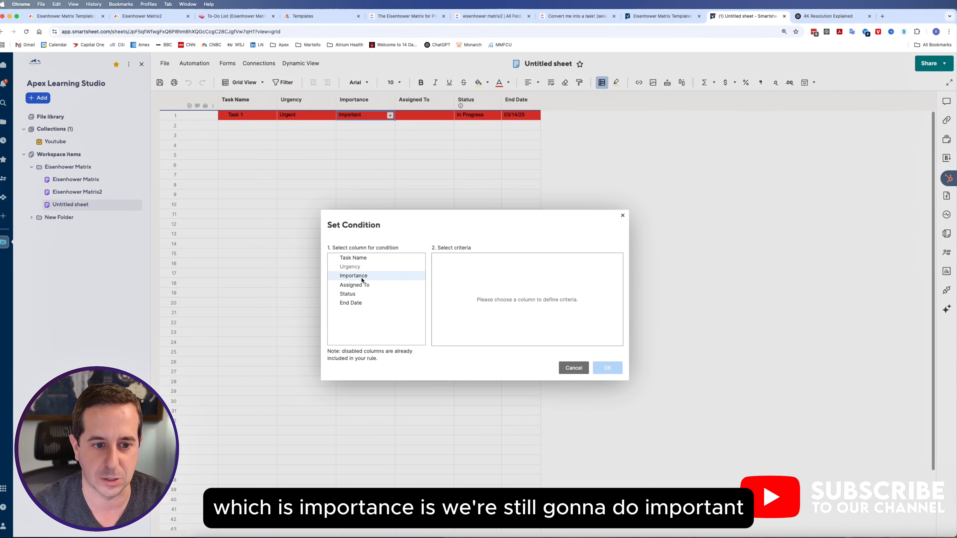
left_click(353, 275)
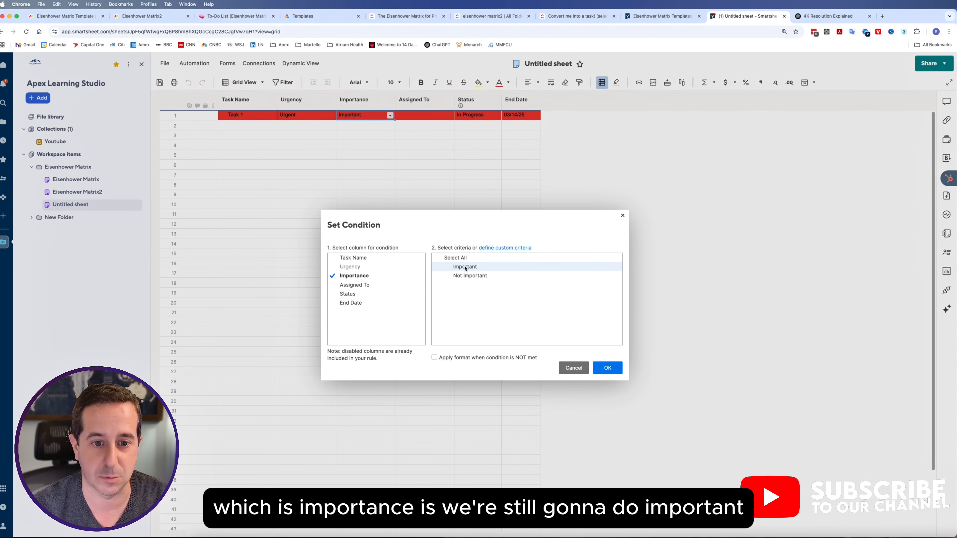
left_click(607, 367)
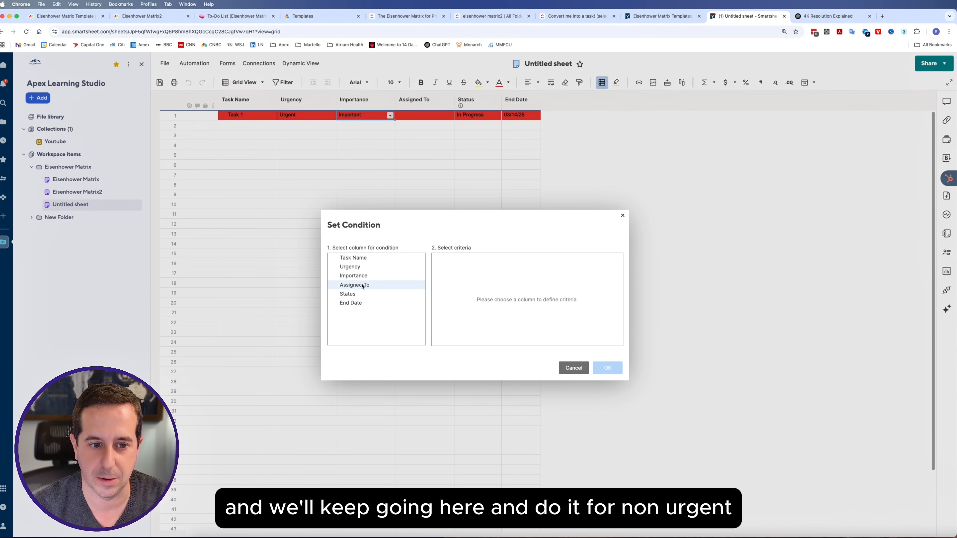
- Add a third rule Not Urgent AND Not Important with a yellow row fill
left_click(350, 267)
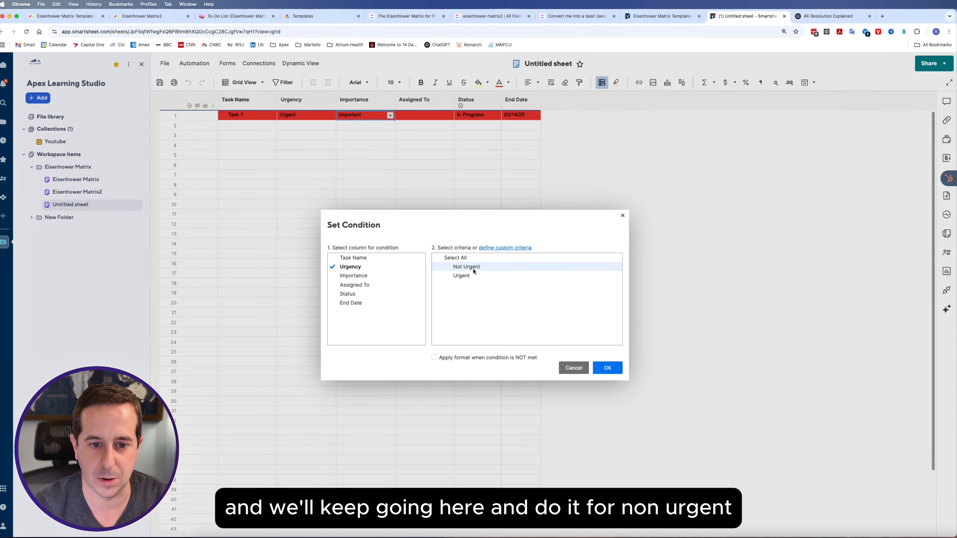
left_click(606, 367)
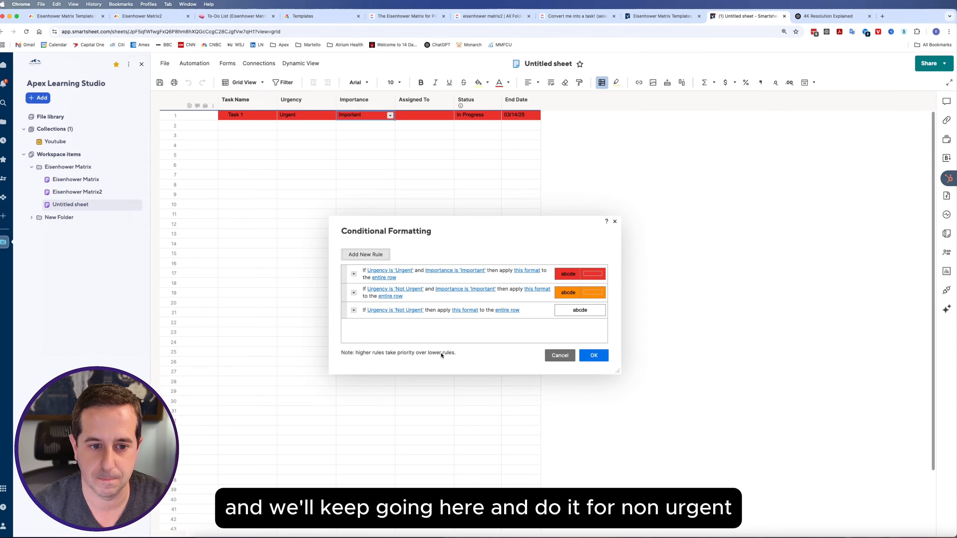
left_click(395, 310)
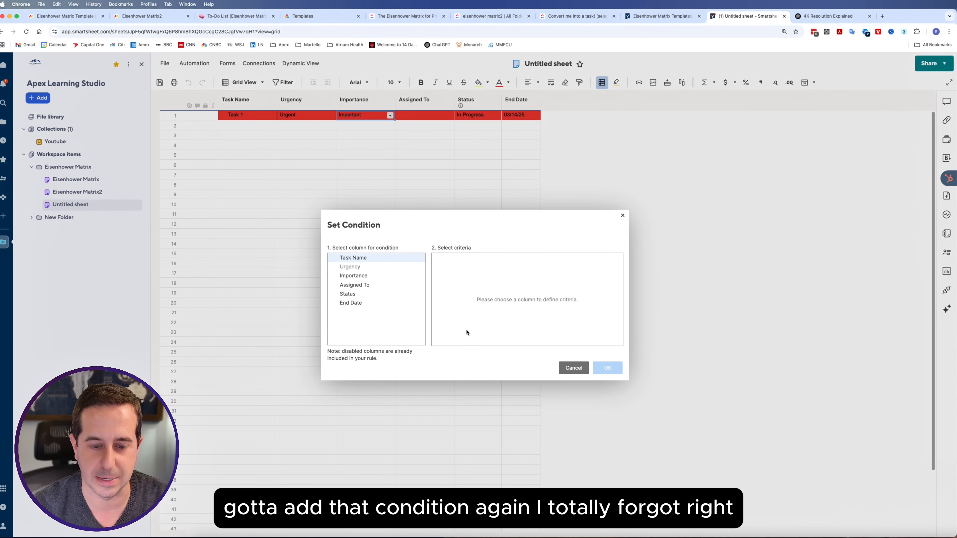
left_click(354, 275)
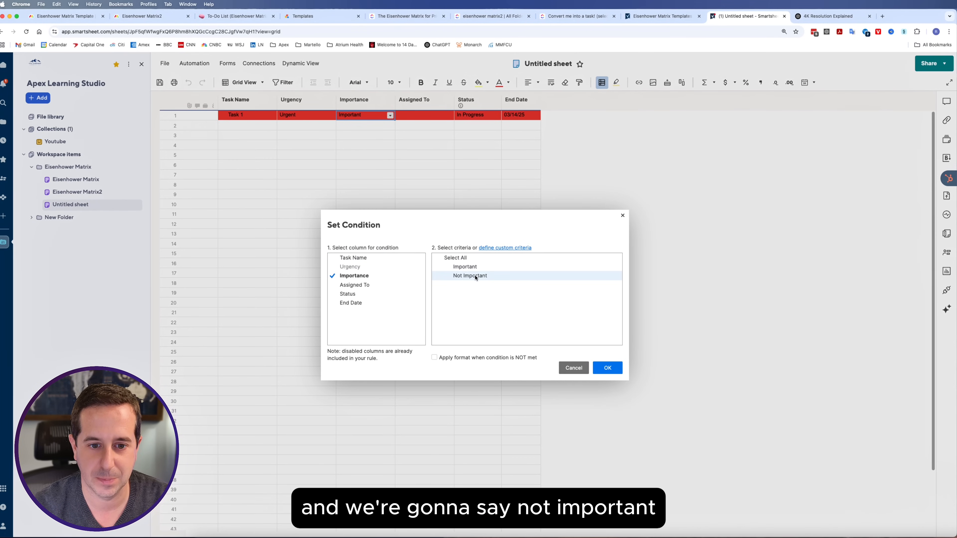
left_click(470, 275)
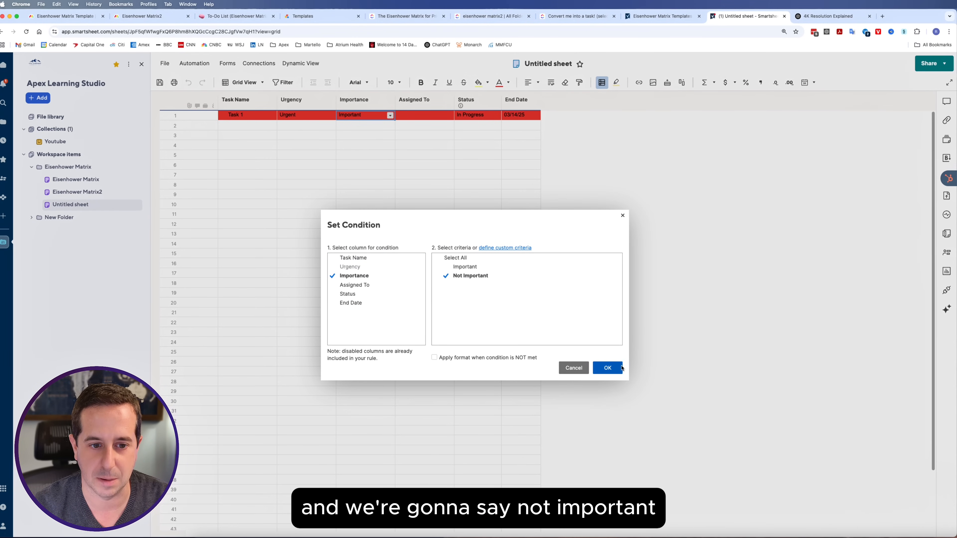
left_click(608, 367)
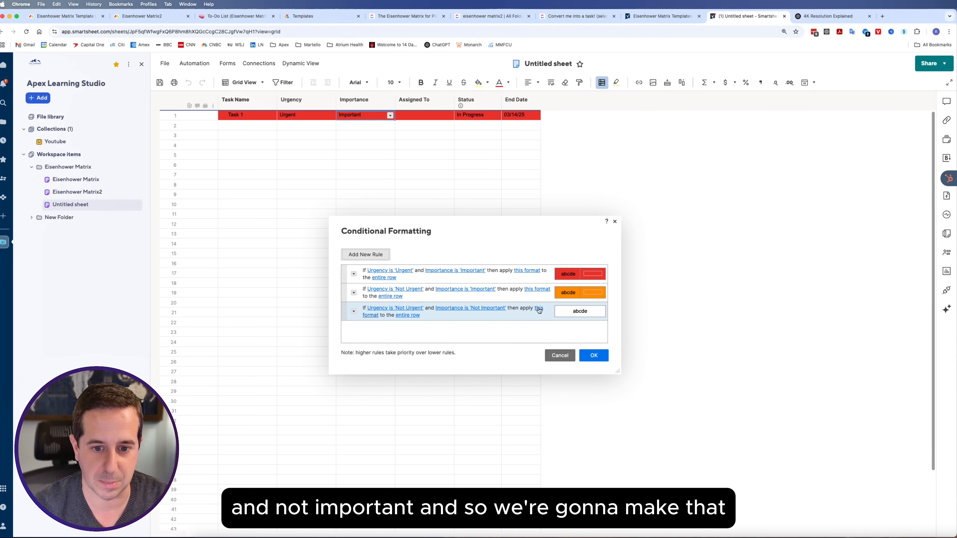
left_click(579, 311)
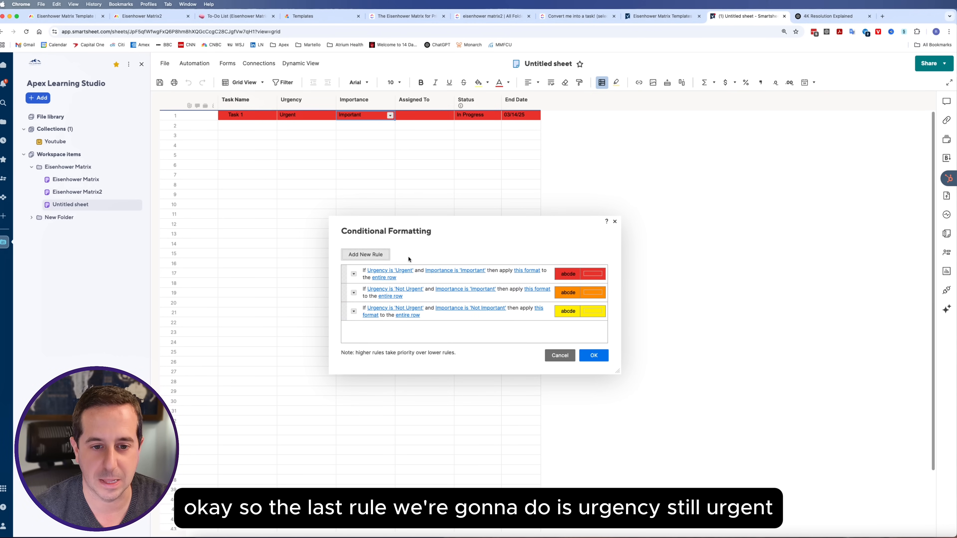
- Add a fourth green rule for Urgent AND Not Important and save all formatting rules
left_click(389, 270)
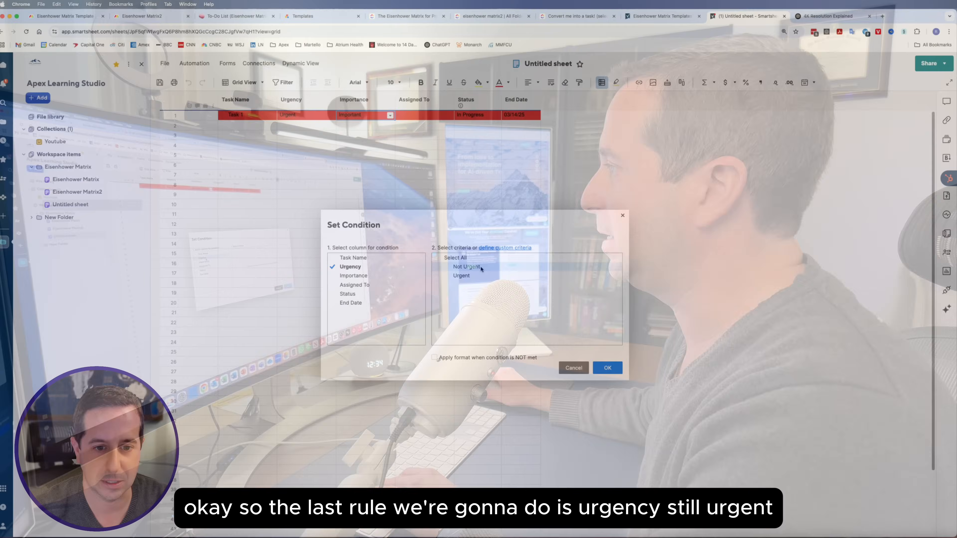
left_click(354, 275)
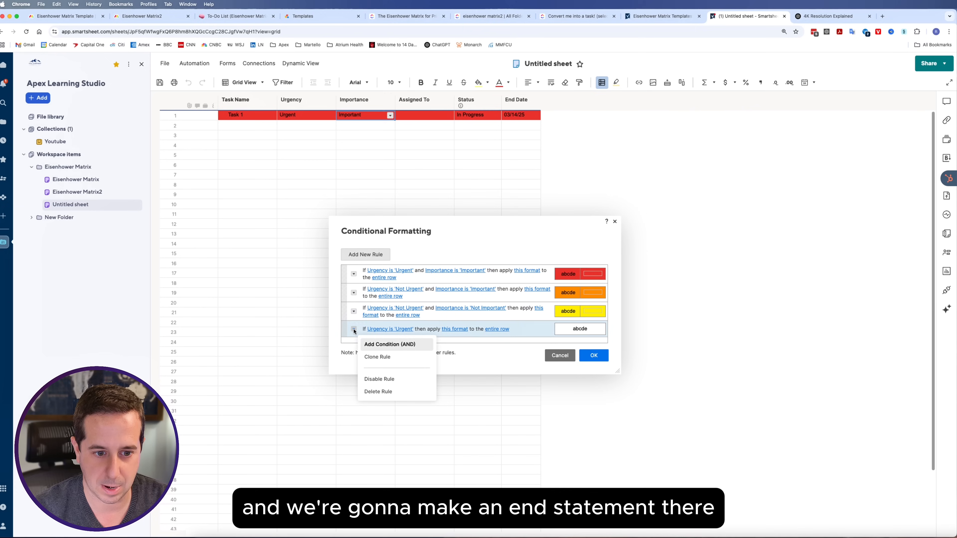
left_click(389, 344)
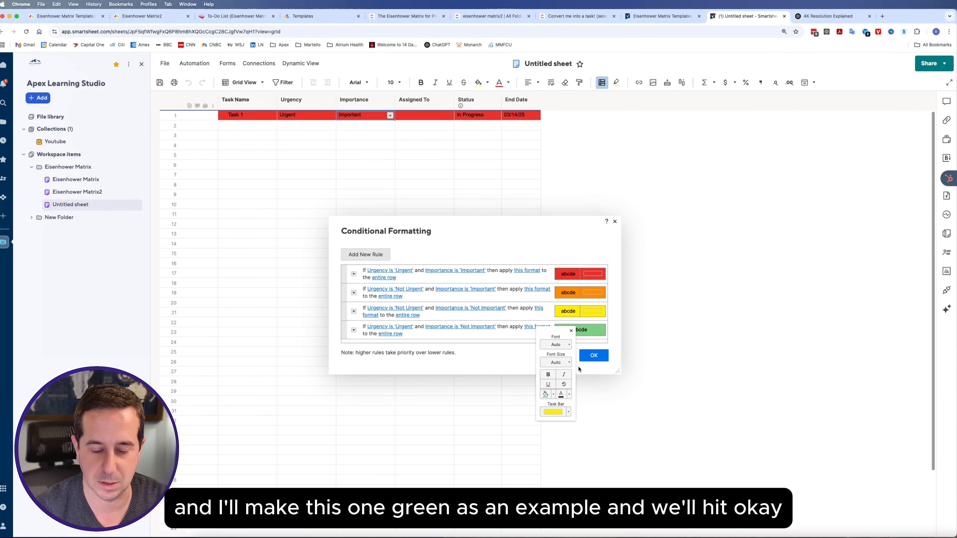
left_click(593, 355)
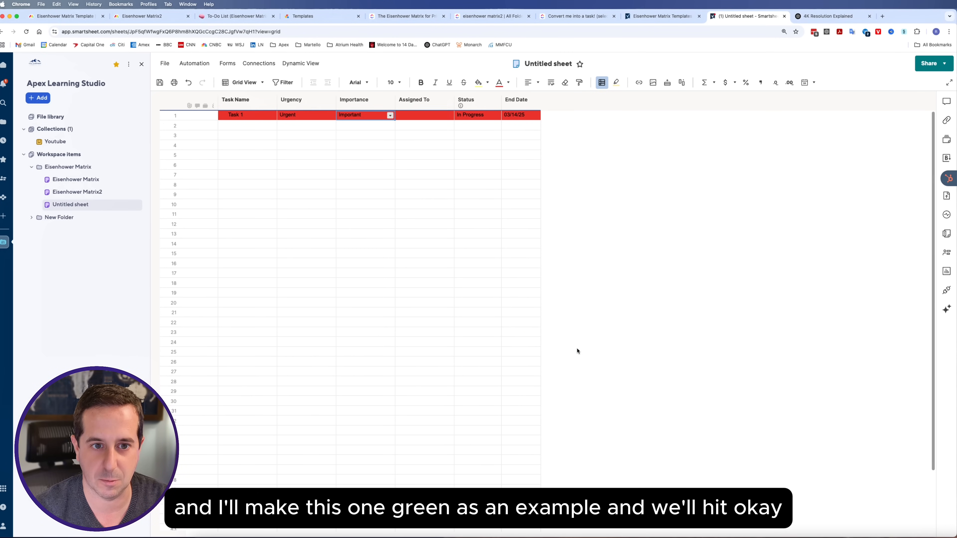